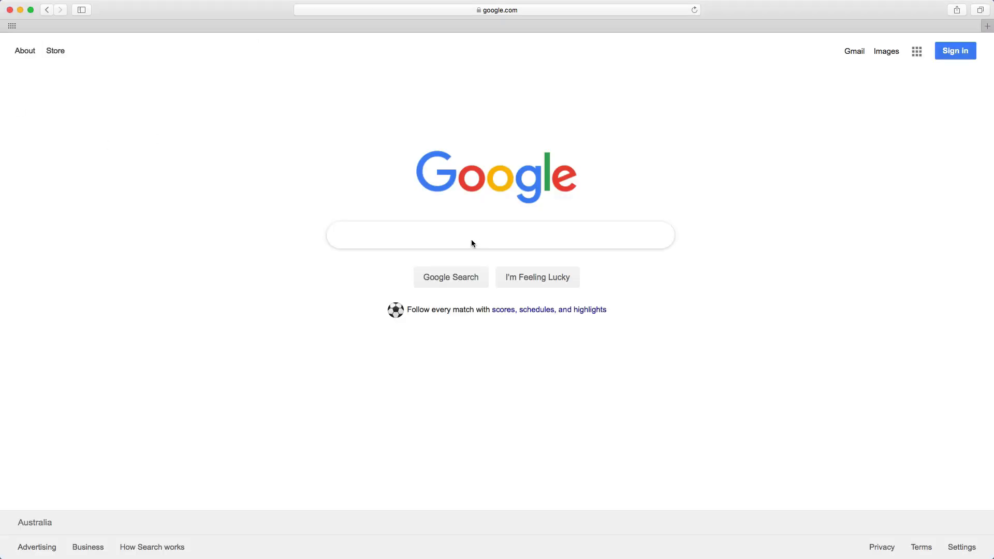
Search Google for "aws free tier" and open the AWS Free Tier result.
type("aws free tier")
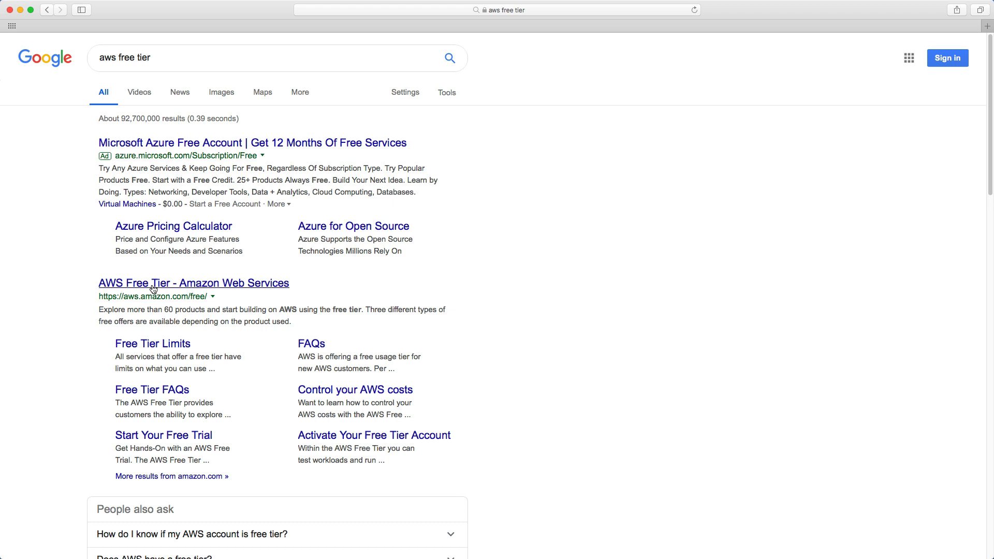
mouse_move(157, 255)
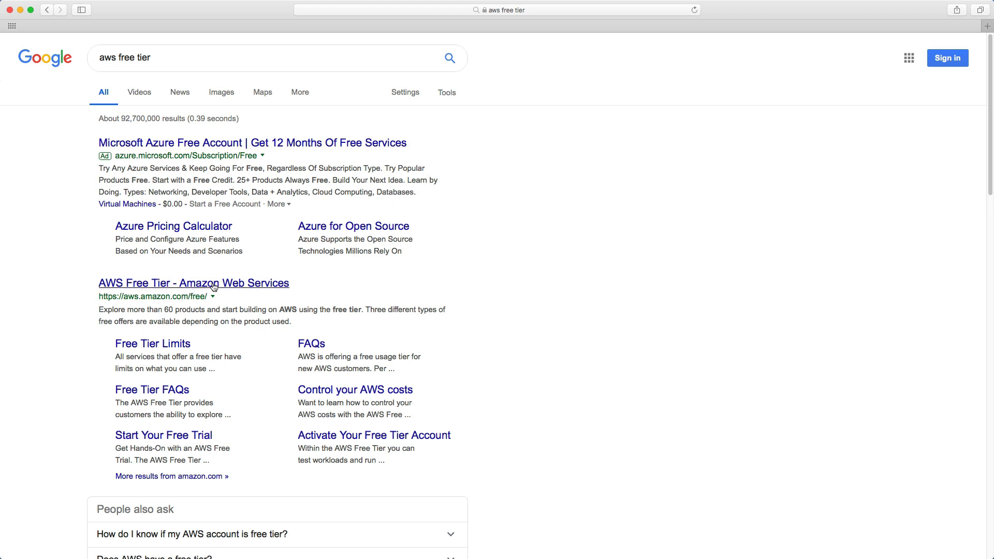
left_click(211, 283)
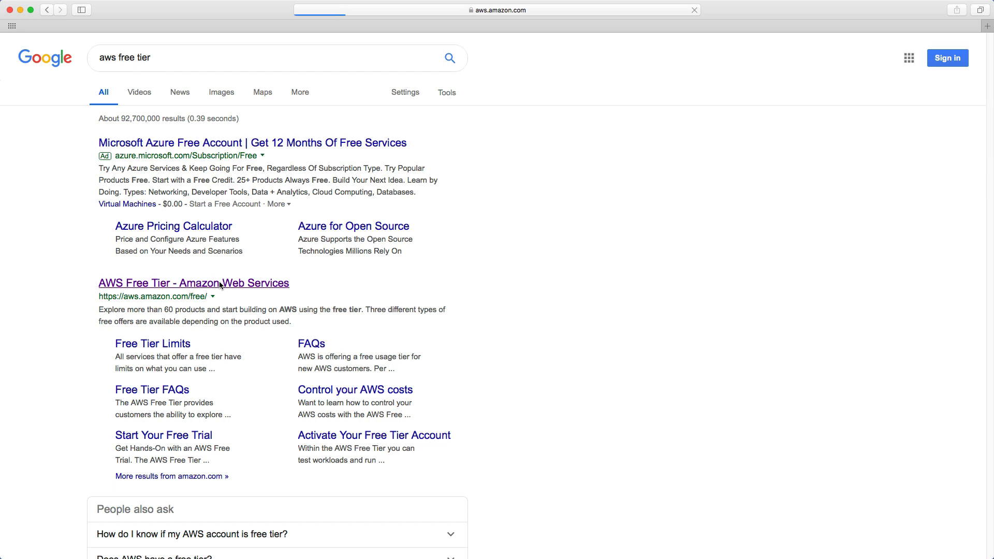
Filter the Free Tier details to 12 Months Free offers and expand the Amazon RDS entry.
left_click(192, 282)
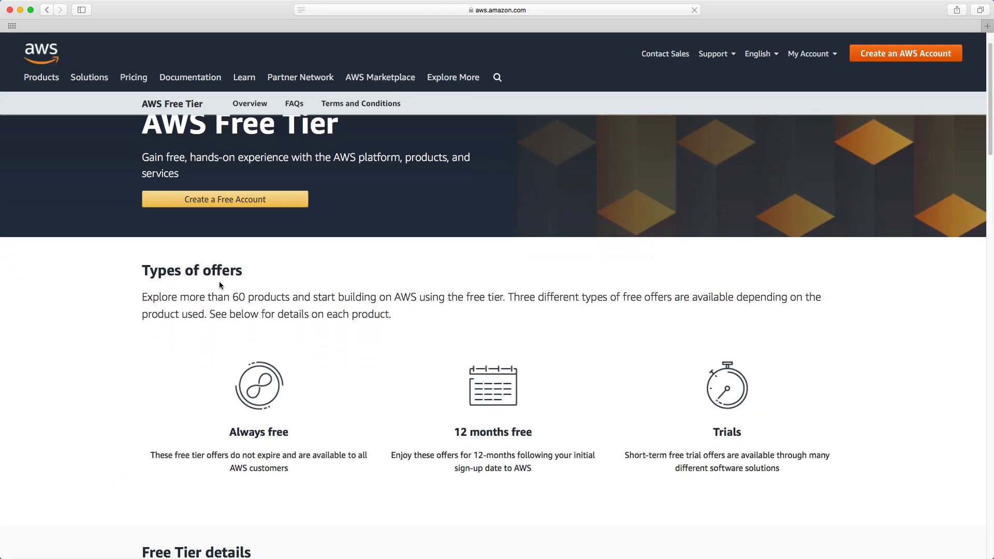
scroll("down", 3)
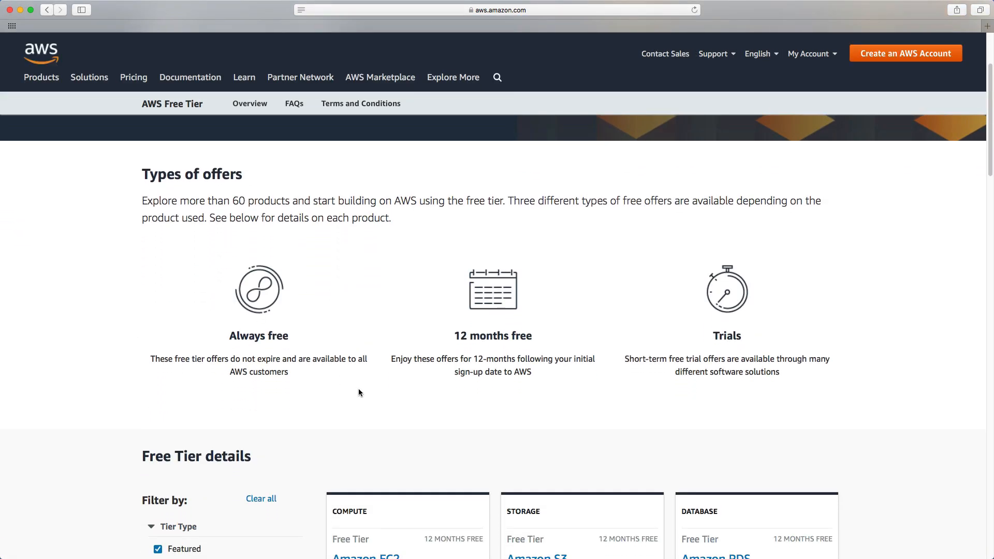
scroll("down", 3)
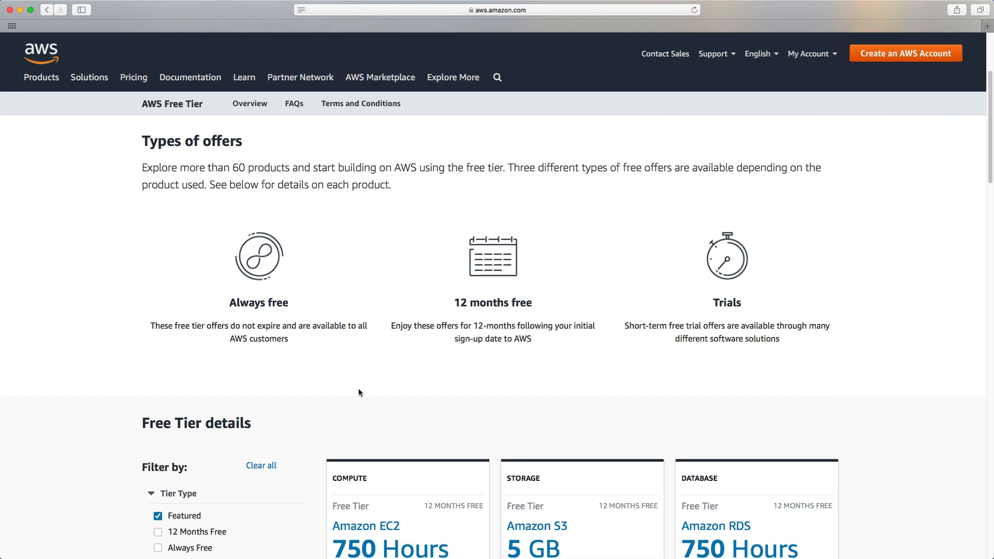
mouse_move(278, 383)
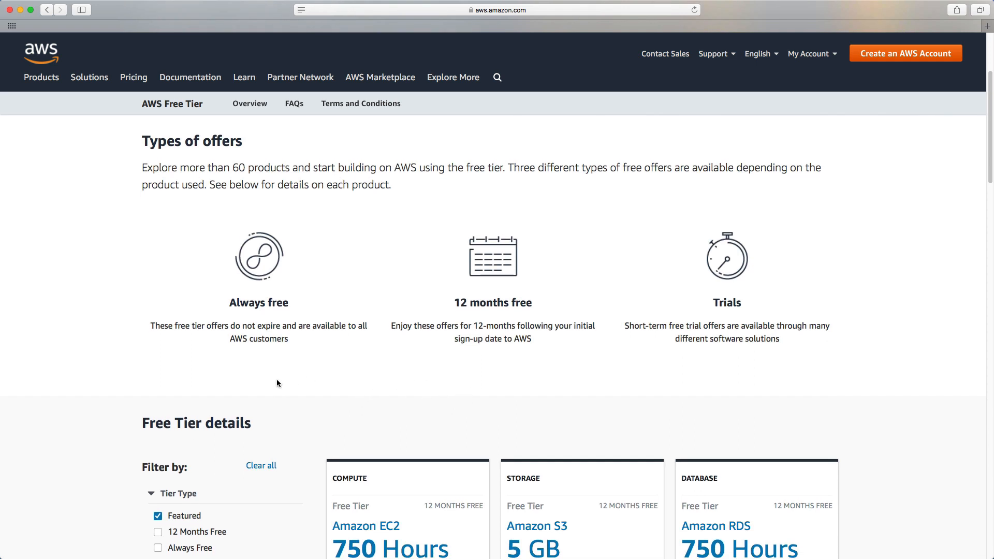
mouse_move(493, 321)
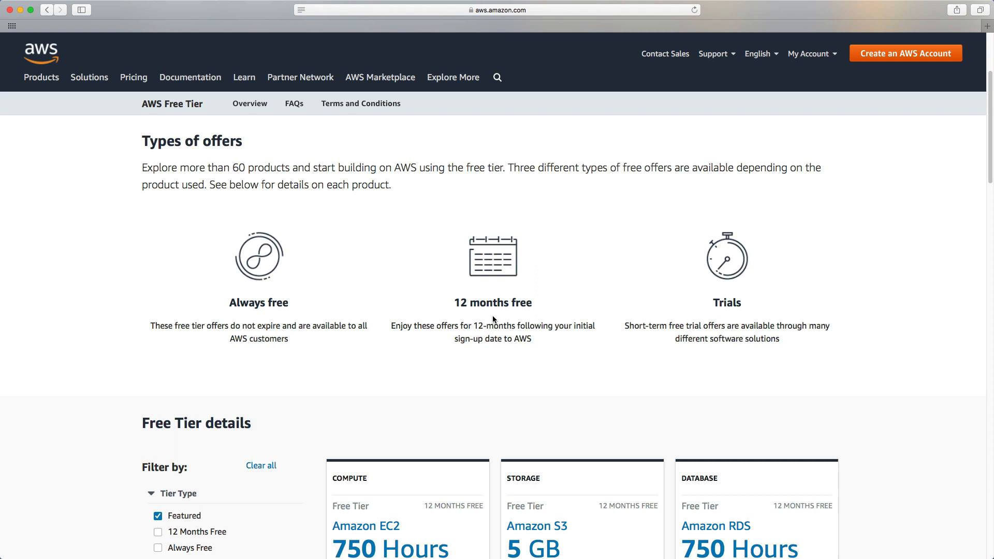
scroll("down", 3)
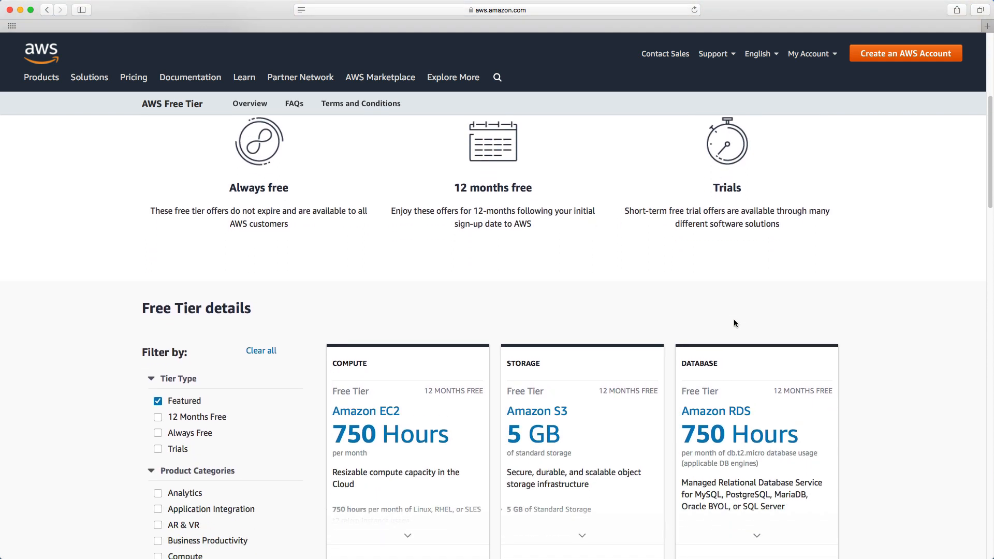
left_click(158, 400)
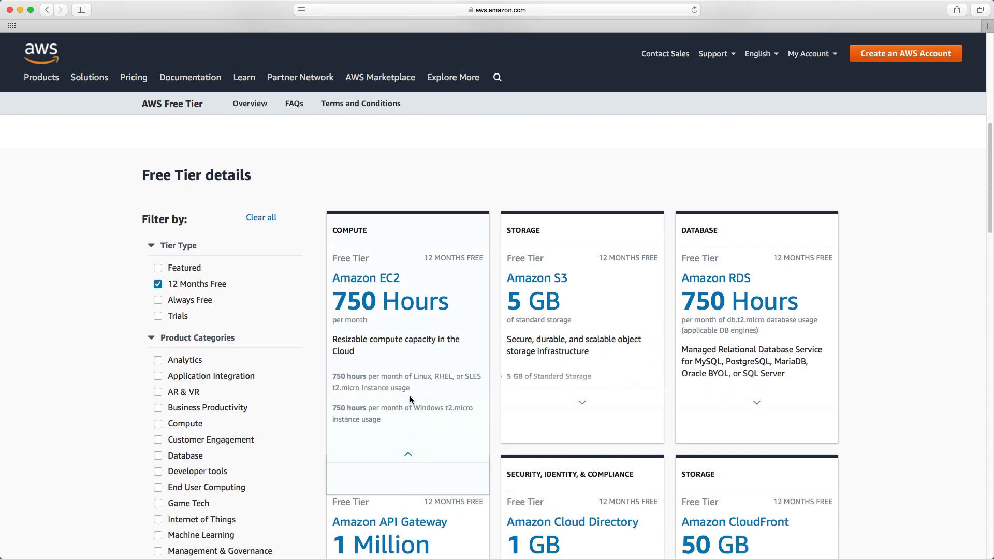
mouse_move(333, 376)
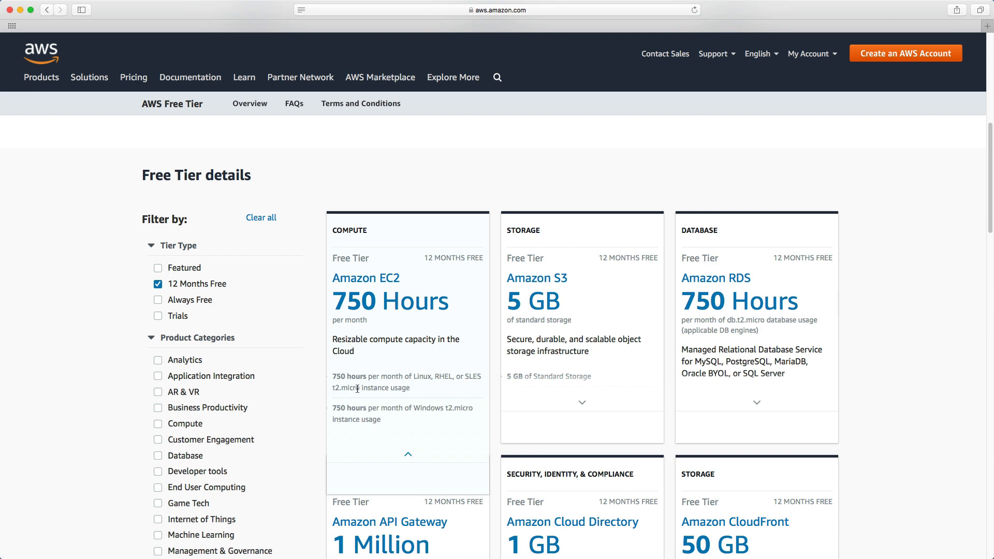
mouse_move(360, 312)
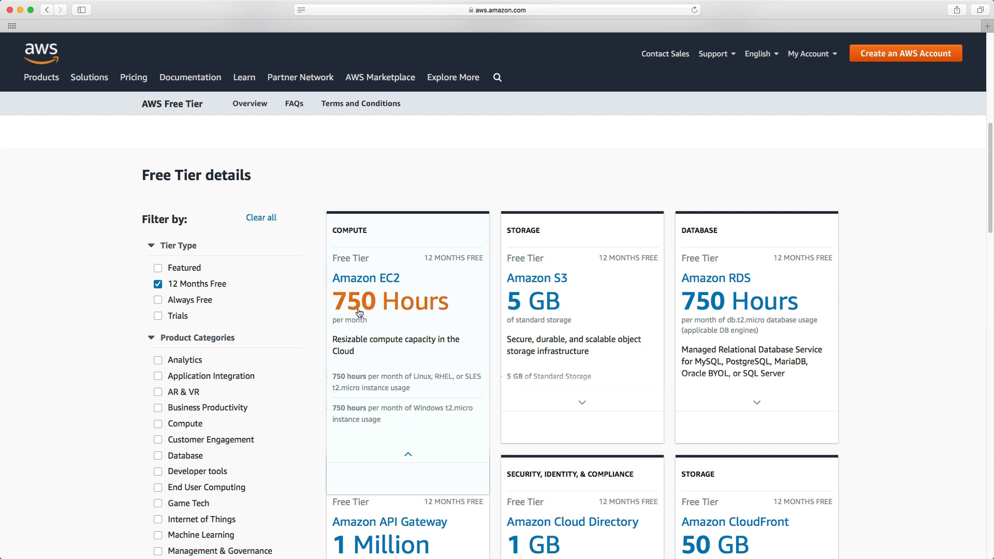
left_click(756, 401)
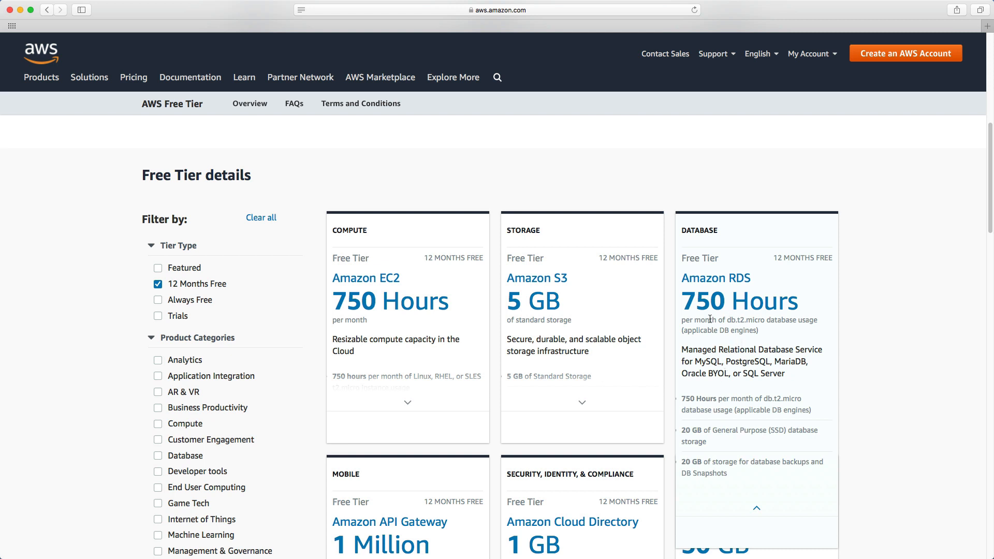
mouse_move(746, 322)
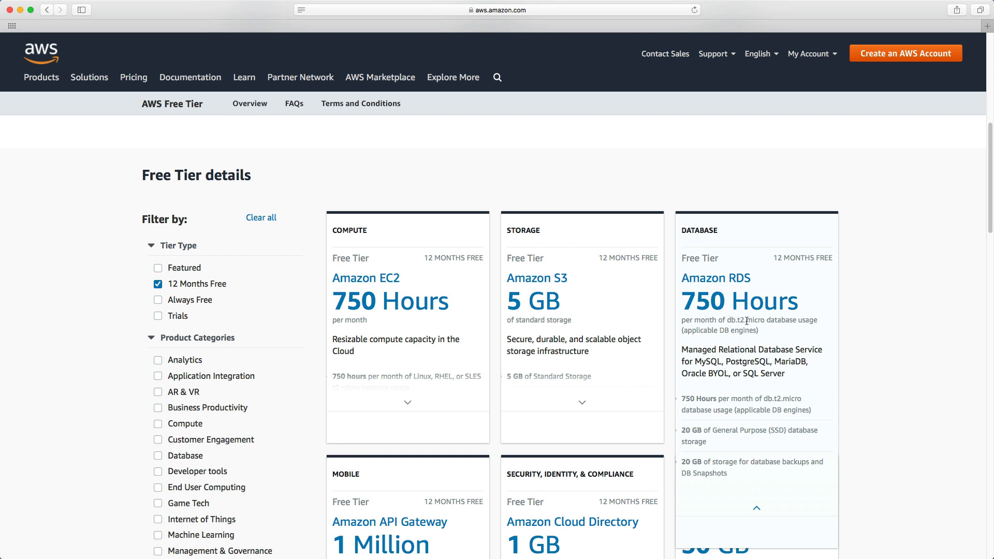
mouse_move(725, 410)
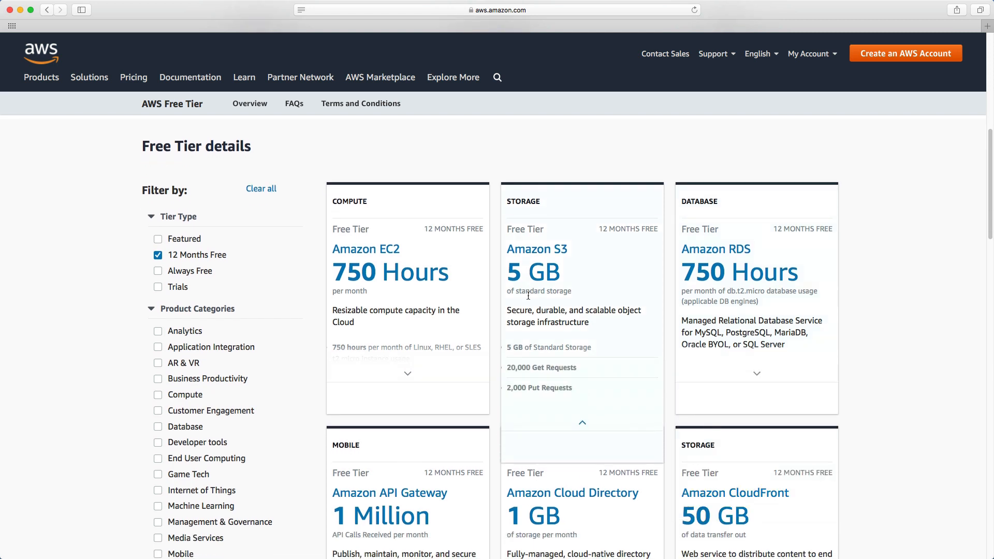
mouse_move(552, 284)
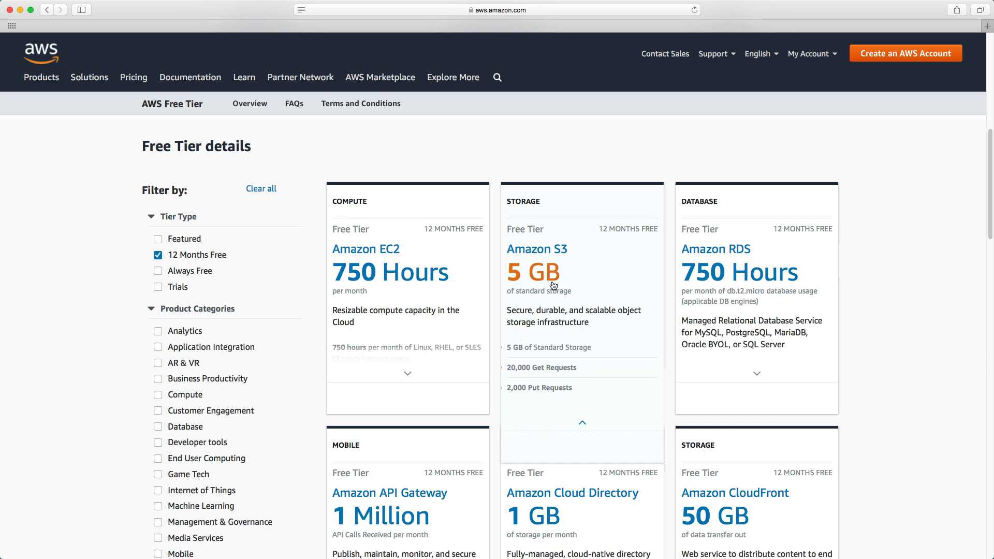
mouse_move(518, 376)
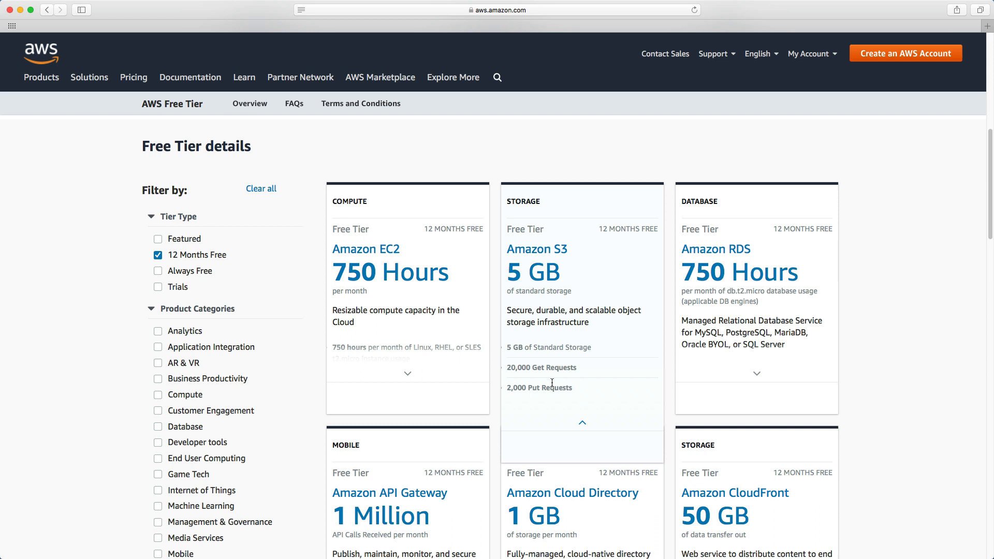
Swap the 12-months-free filter for Always Free offers and collapse the AWS Lambda details.
left_click(158, 255)
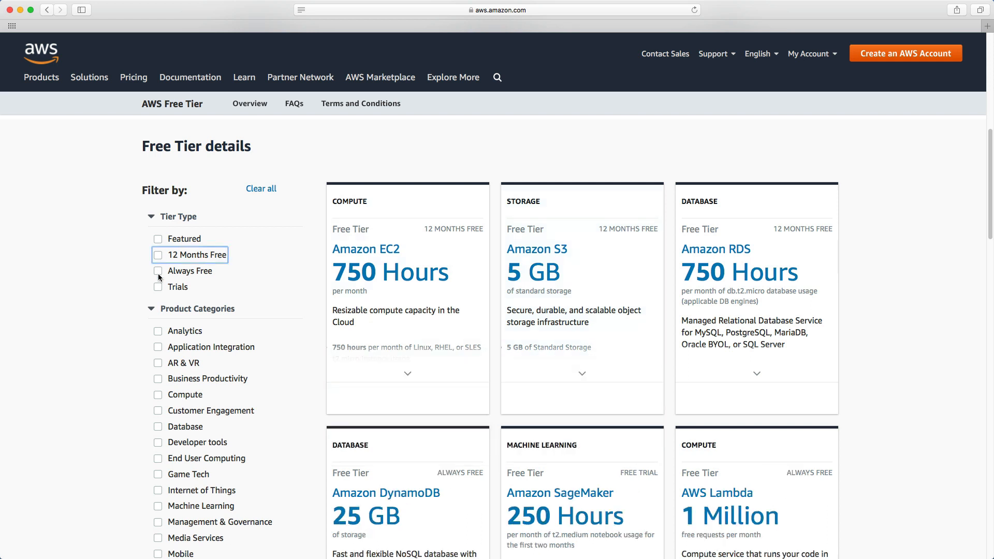
left_click(158, 271)
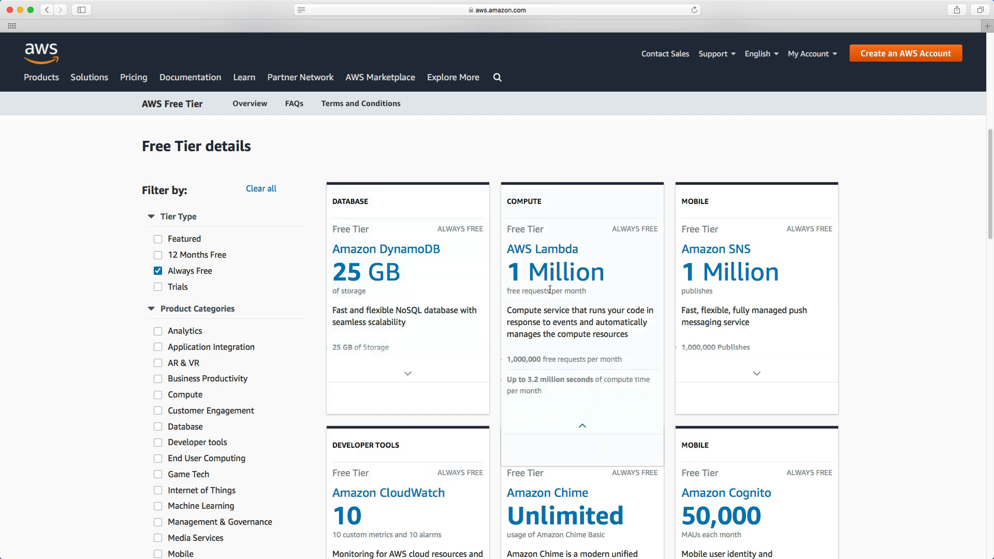
mouse_move(563, 283)
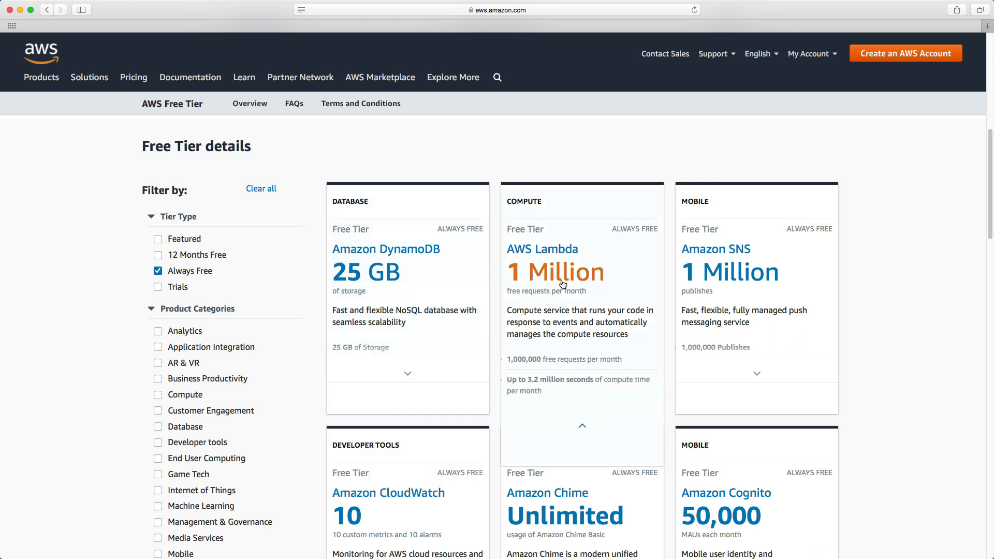
left_click(408, 373)
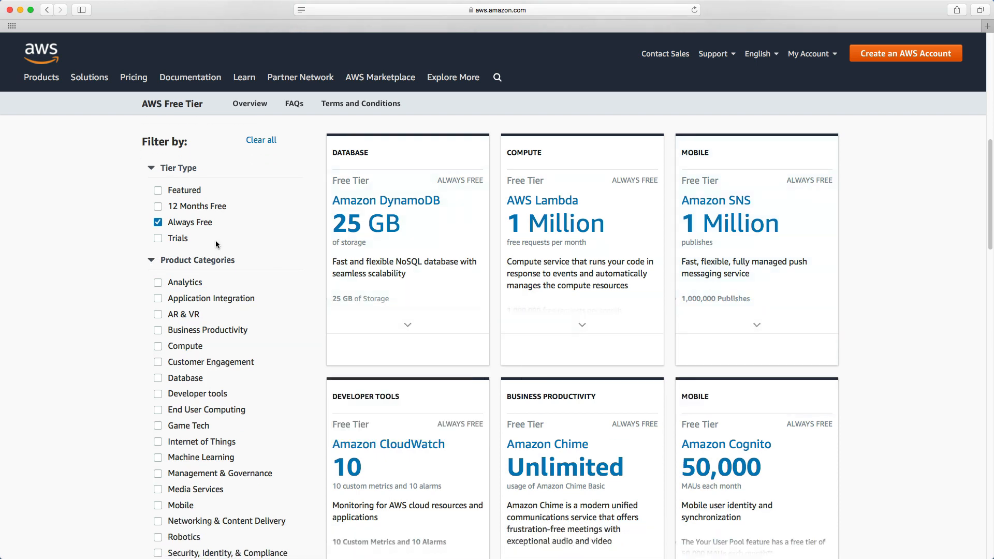
Filter to free trial offers, review the SageMaker details, and expand the Lightsail trial terms.
left_click(157, 221)
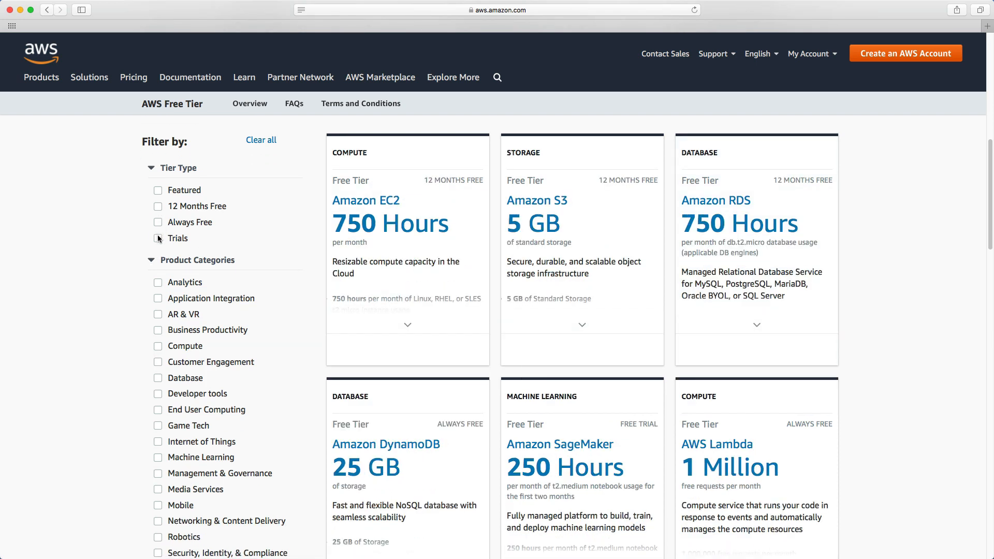
left_click(158, 238)
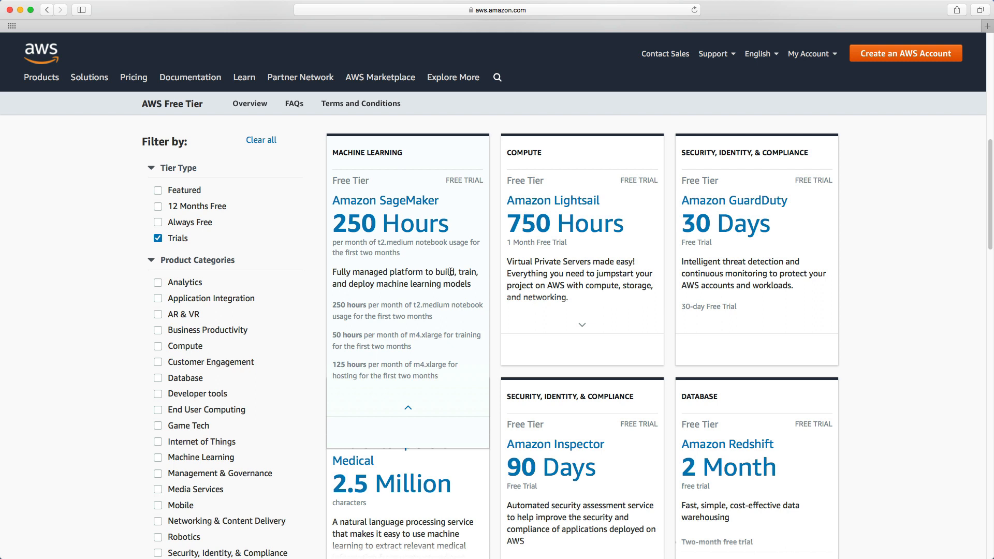
left_click(408, 406)
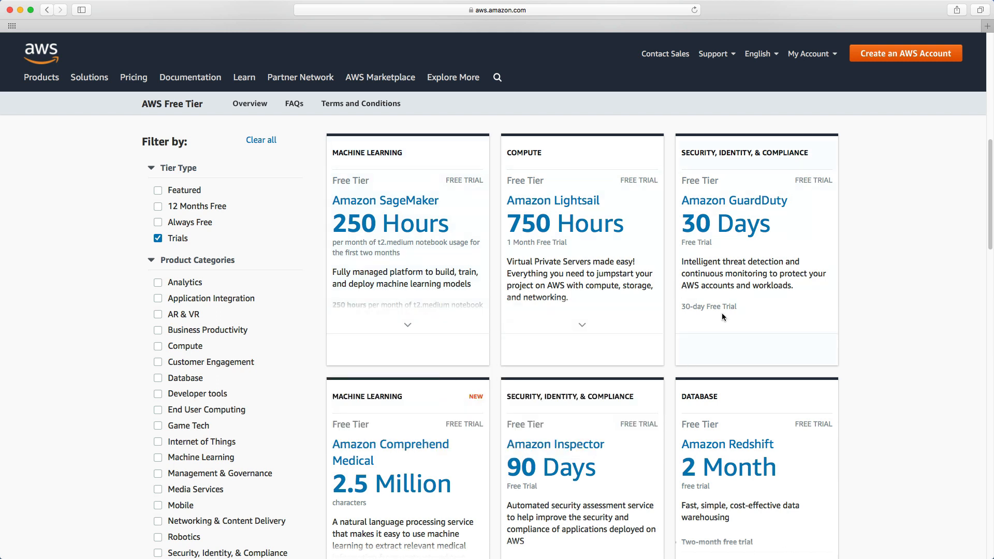
mouse_move(743, 386)
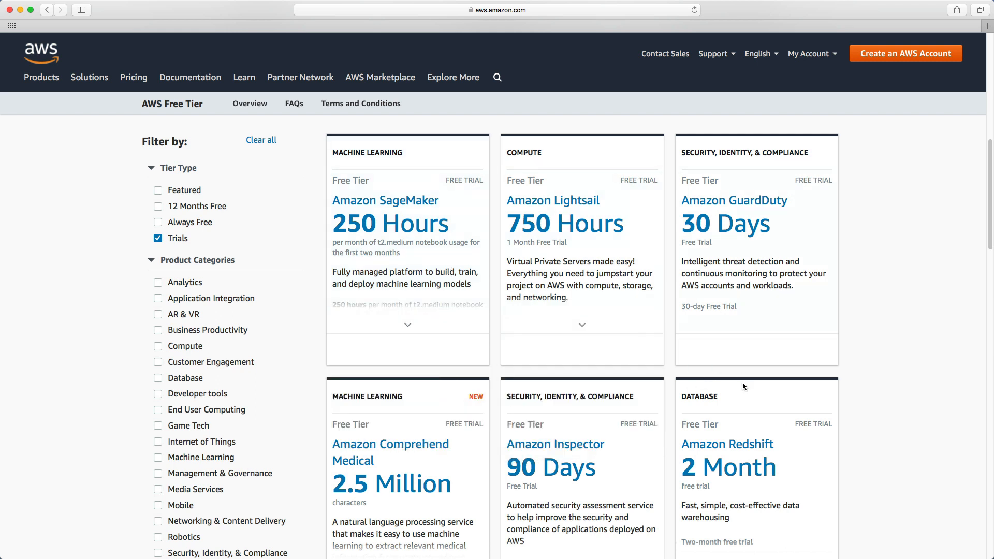
mouse_move(745, 416)
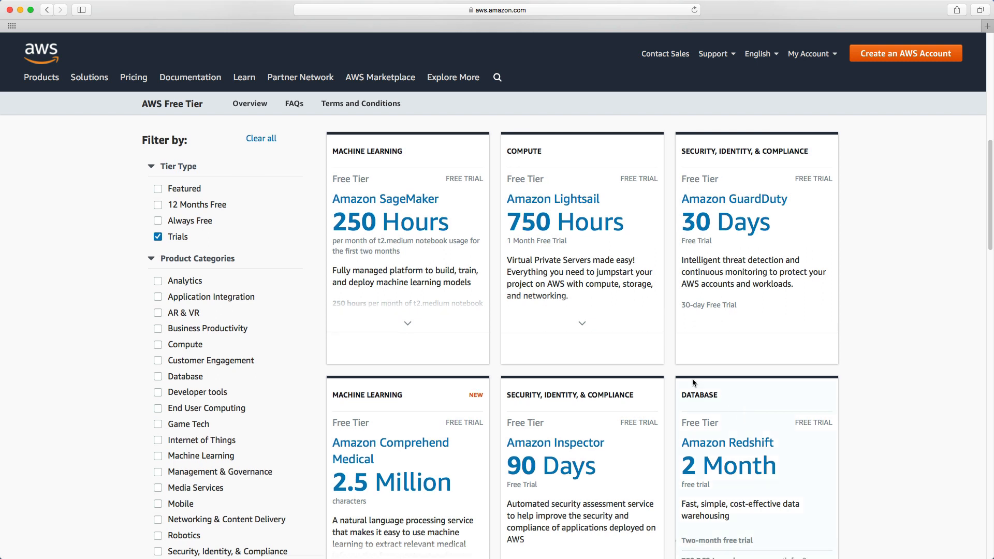
left_click(582, 323)
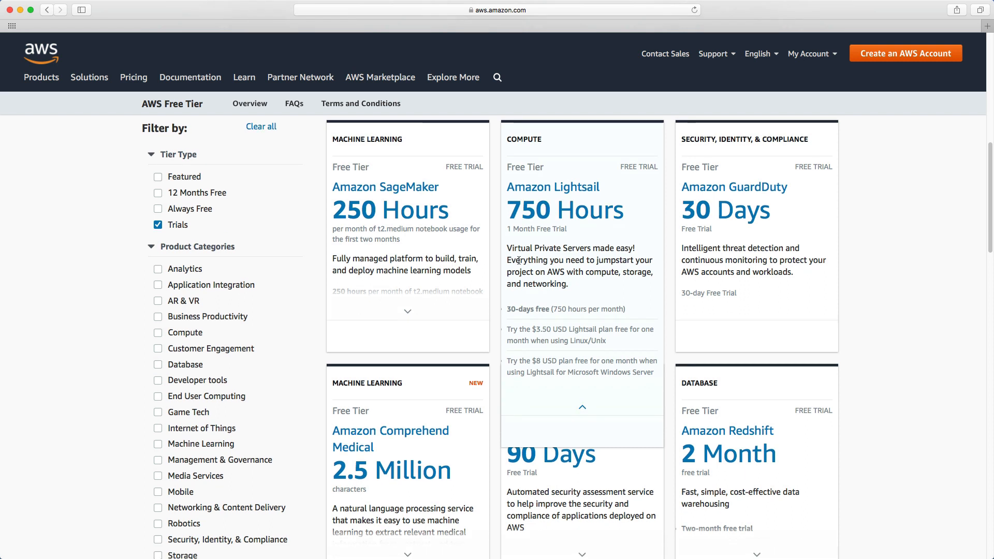
mouse_move(592, 292)
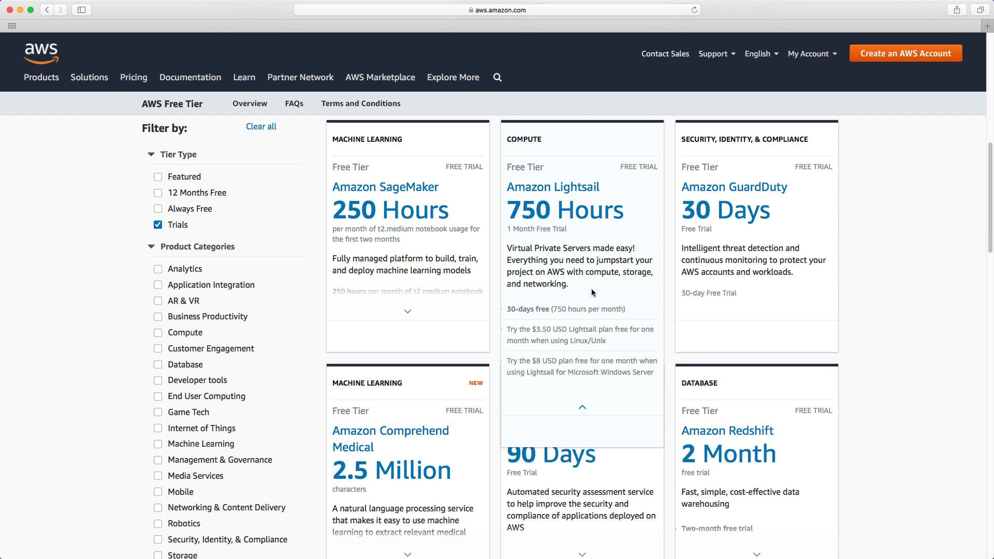
mouse_move(583, 292)
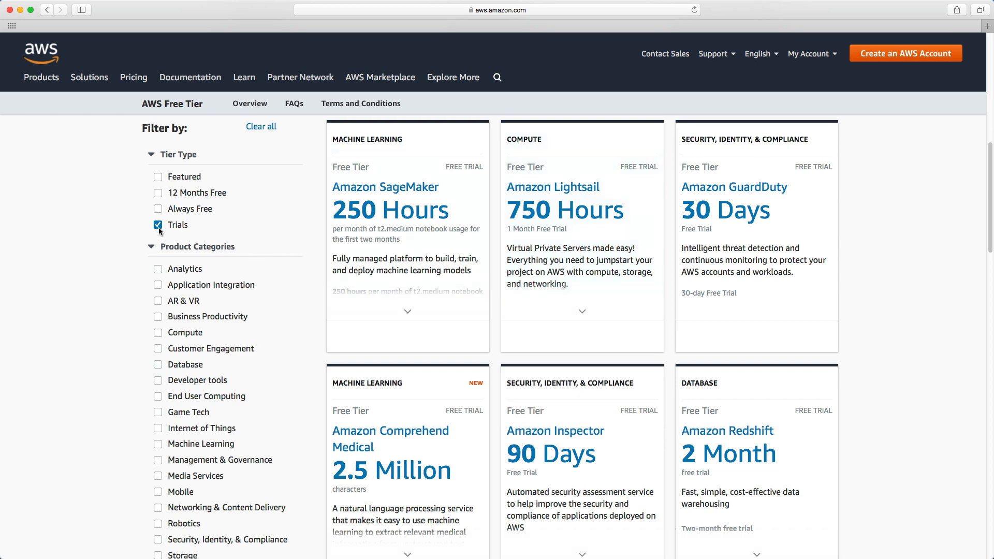
Clear the trials filter and start creating a free AWS account.
left_click(157, 225)
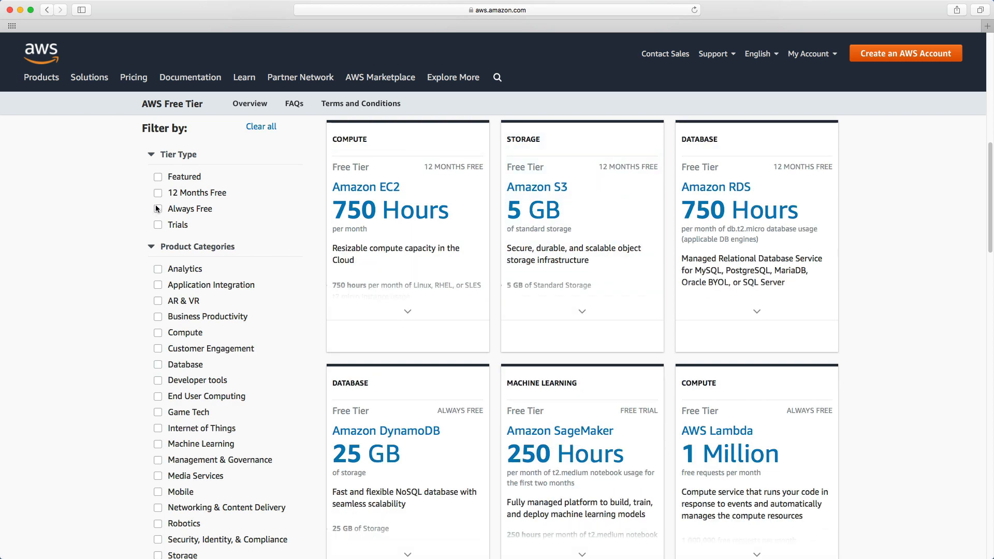
mouse_move(206, 197)
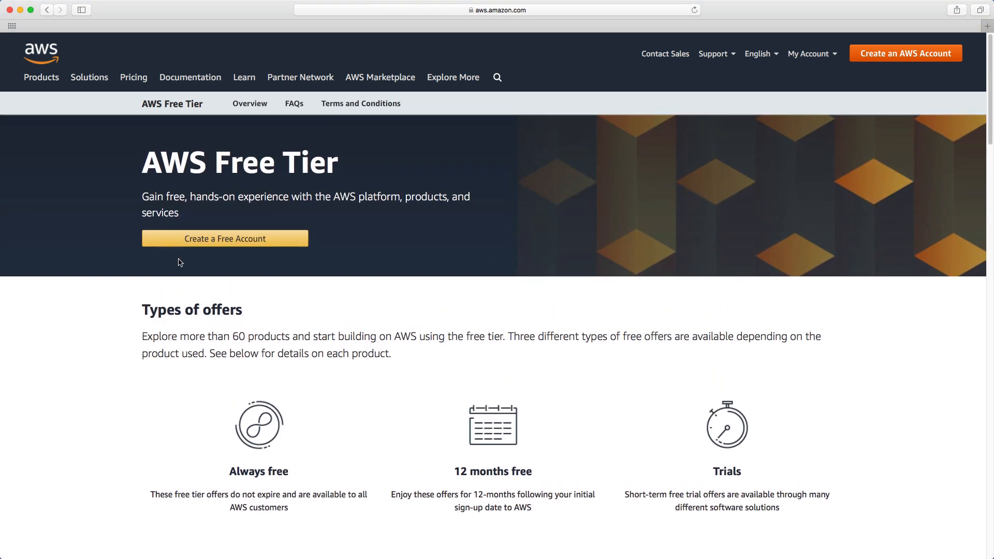
mouse_move(240, 243)
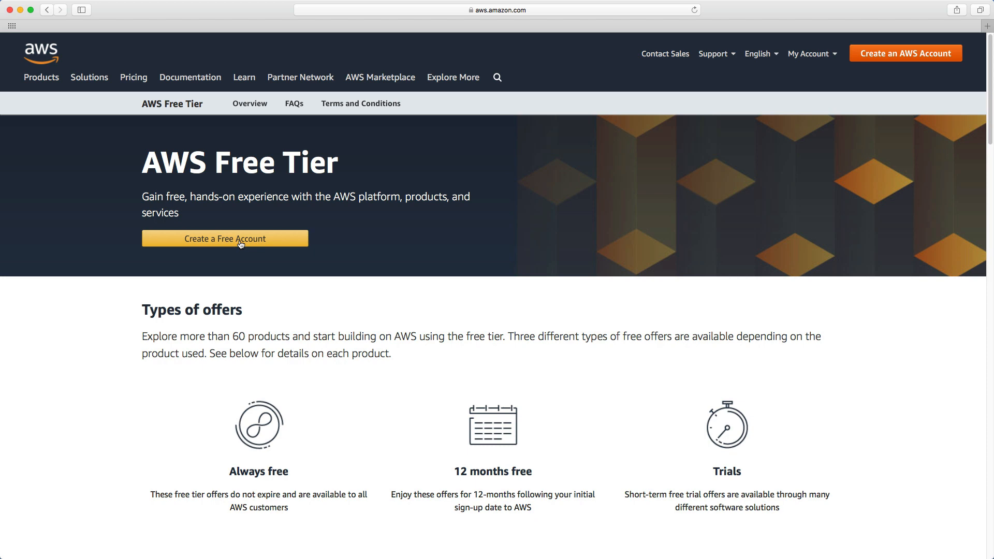
left_click(240, 238)
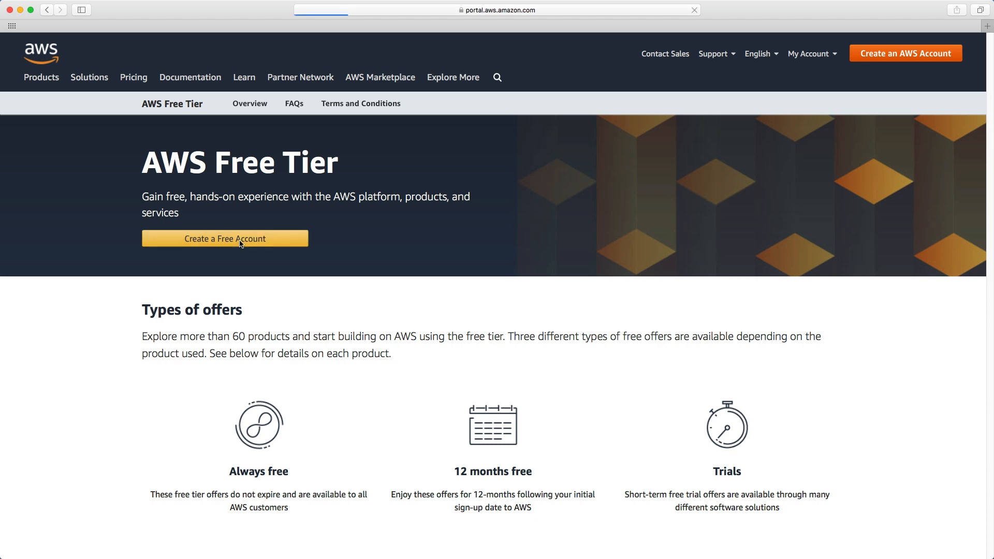
left_click(225, 238)
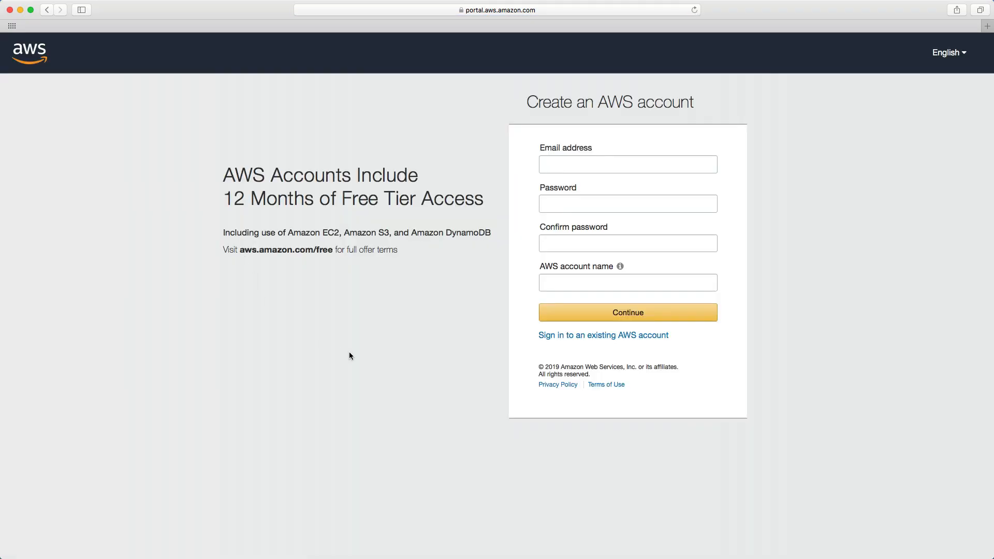
mouse_move(466, 317)
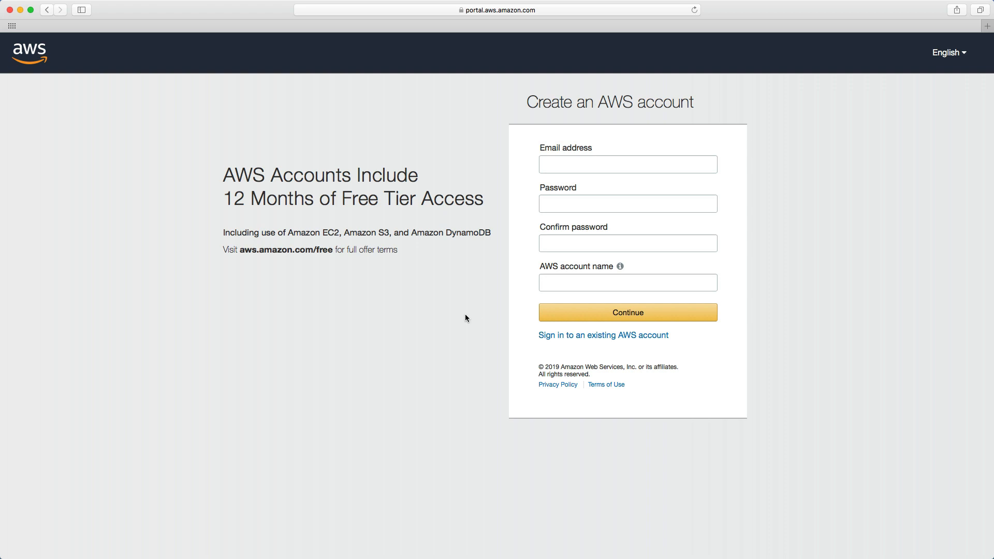
Continue to contact information, choose a Personal account, and proceed to Payment Information.
left_click(628, 312)
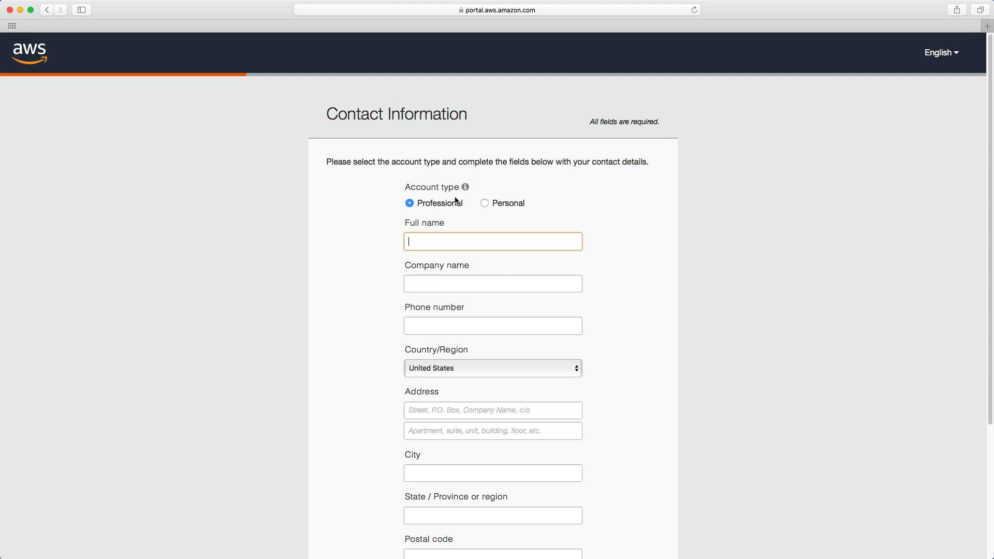
mouse_move(434, 211)
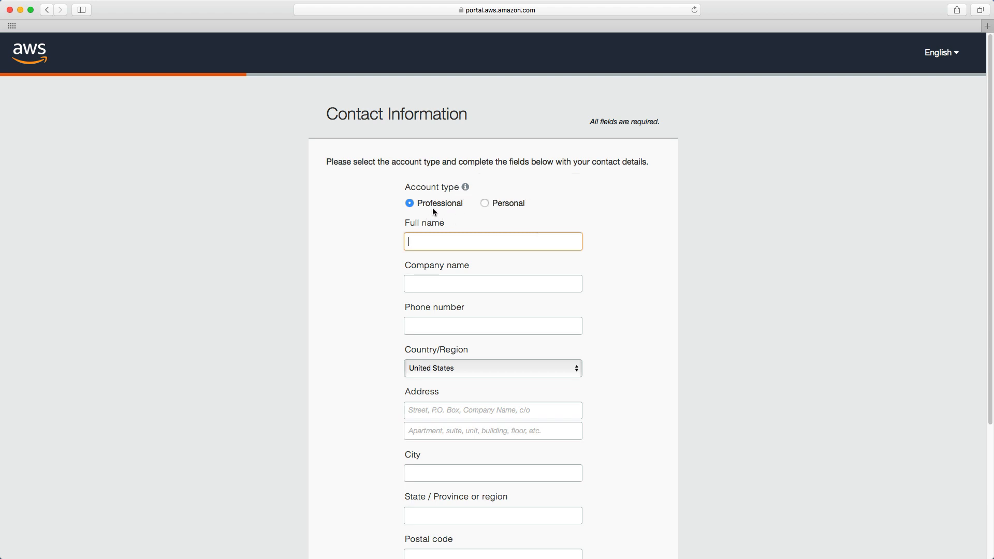
mouse_move(464, 187)
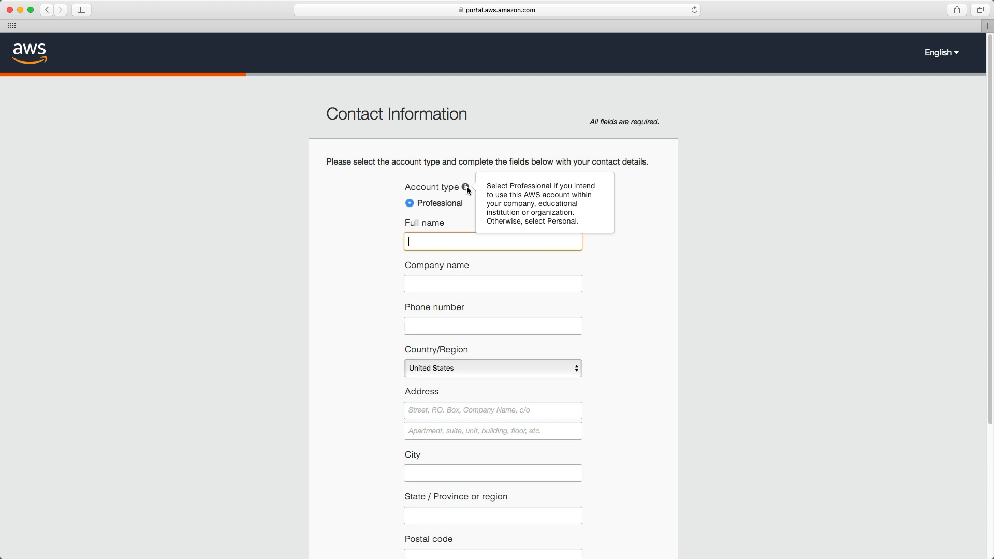
left_click(488, 202)
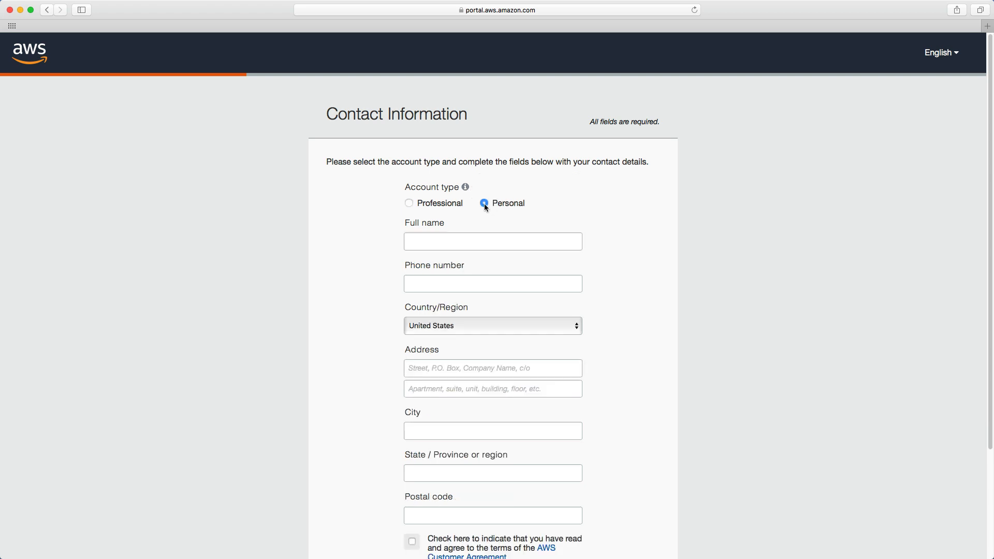
left_click(485, 203)
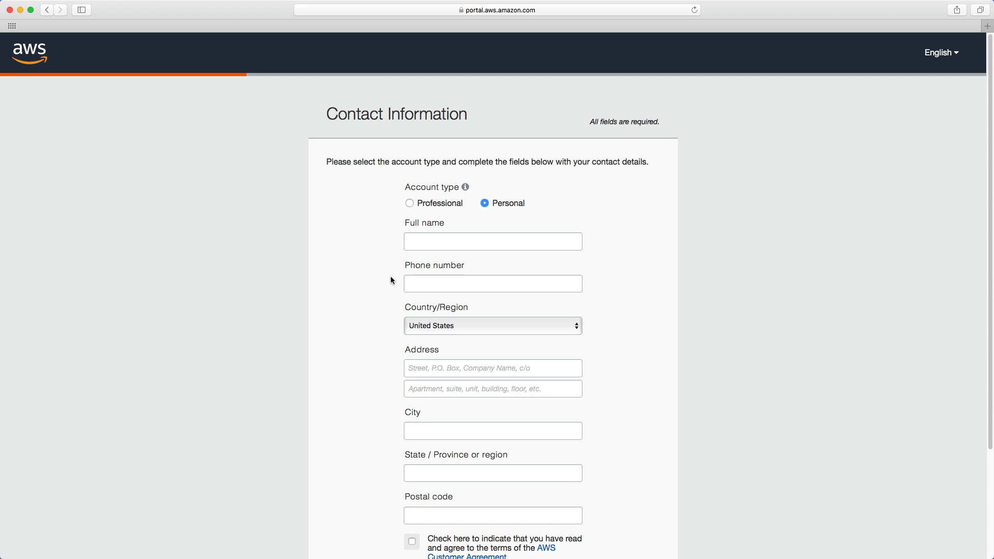
scroll("down", 3)
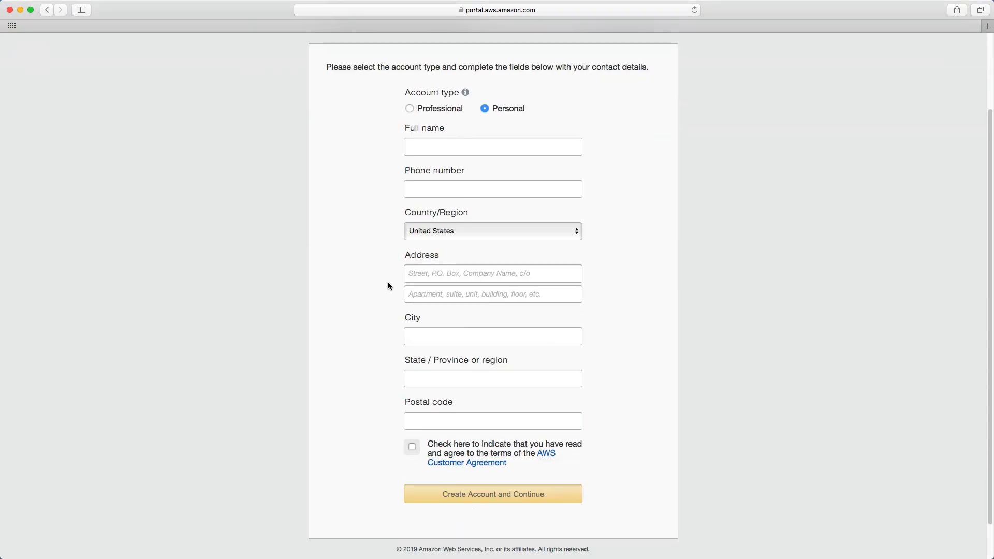
mouse_move(522, 512)
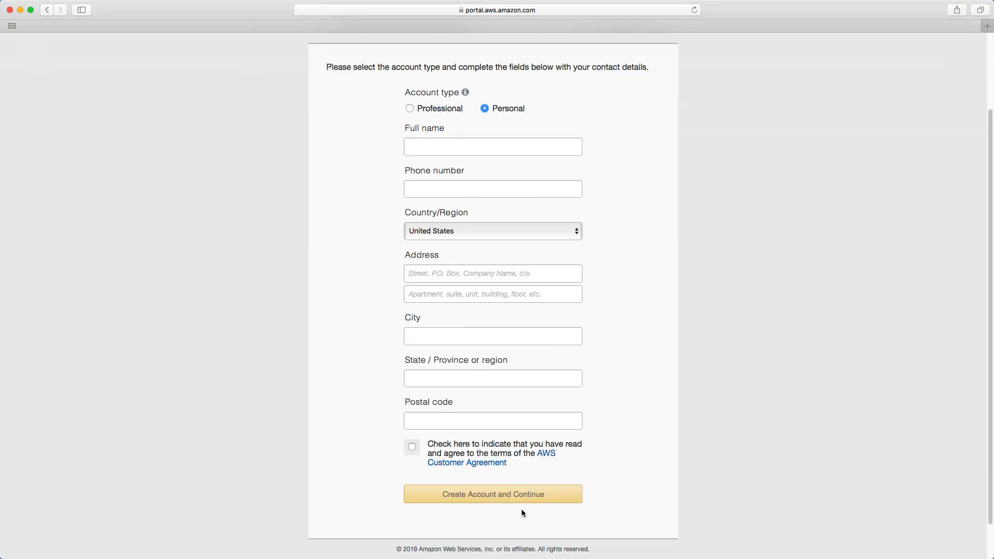
left_click(493, 494)
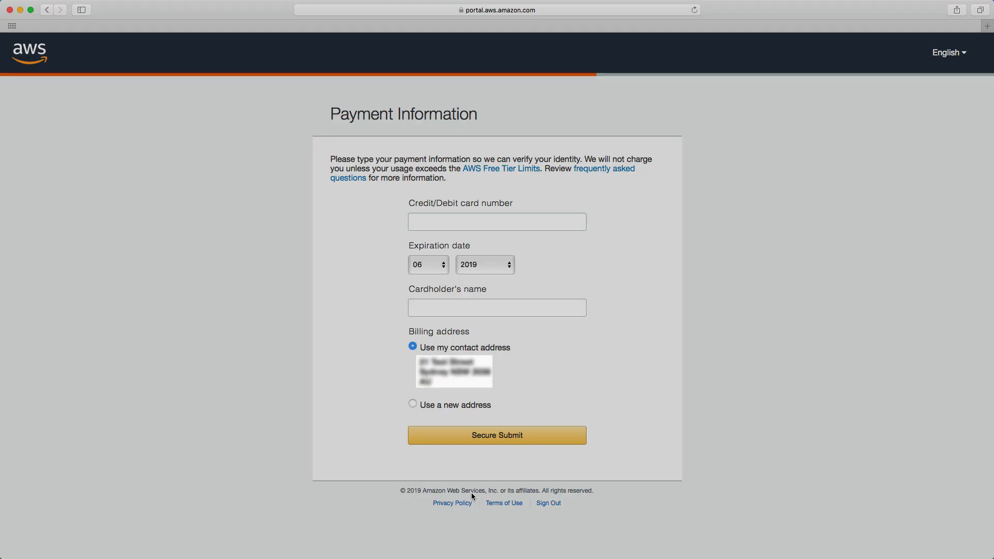